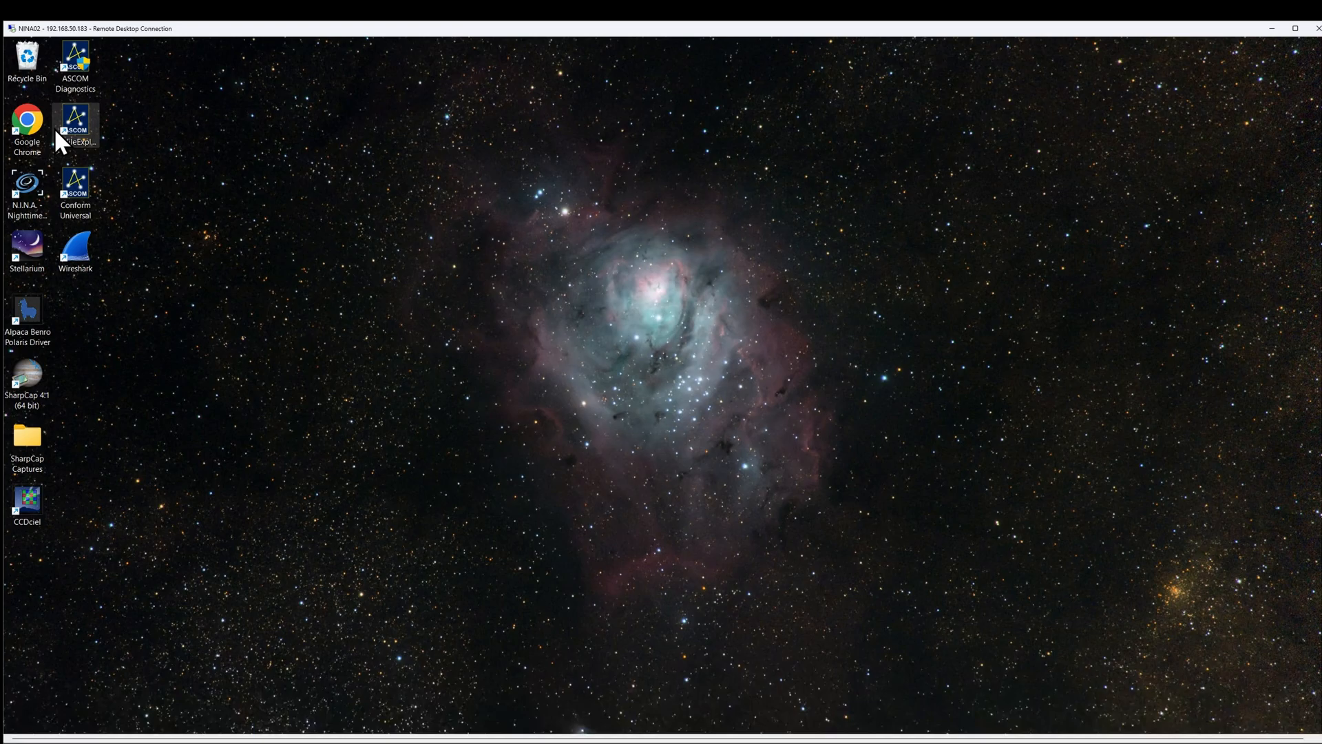
Launch Google Chrome from the remote desktop
double_click(27, 122)
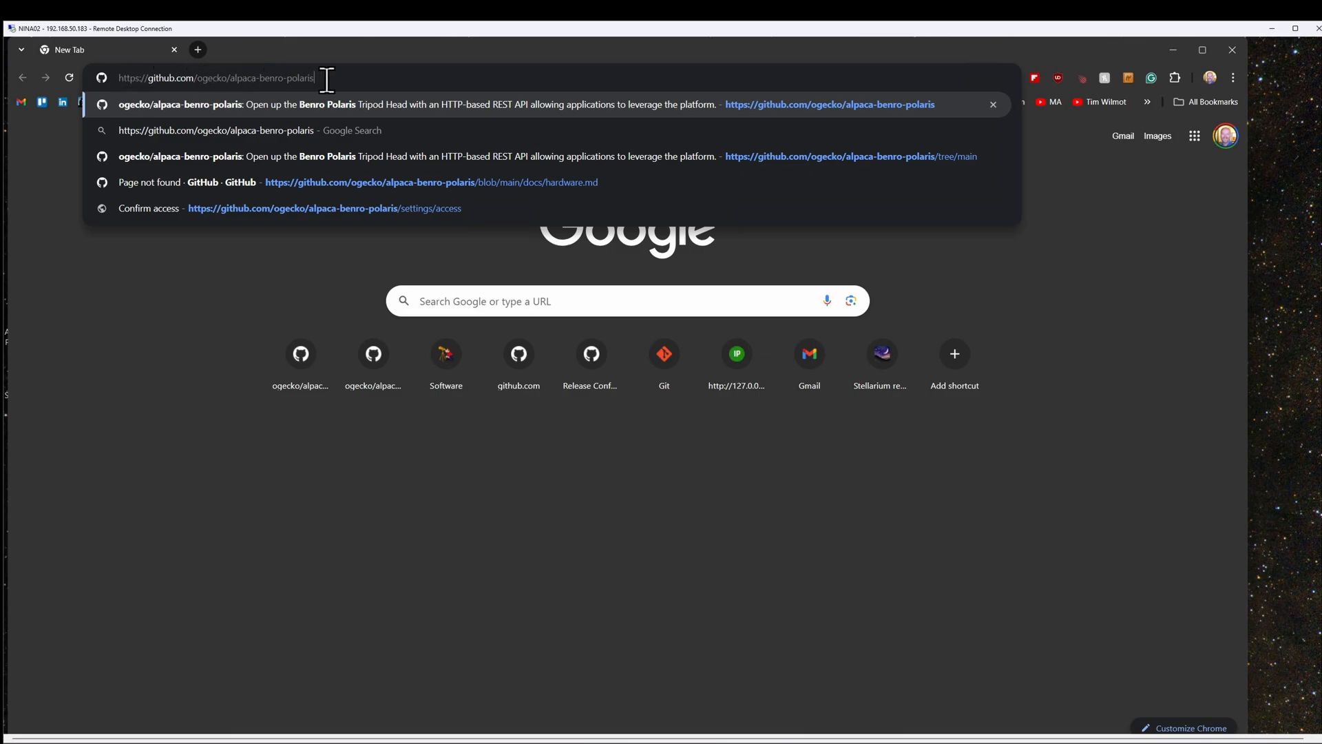
Load github.com/ogecko/alpaca-benro-polaris and skim the README Introduction and Project Purpose
key(Return)
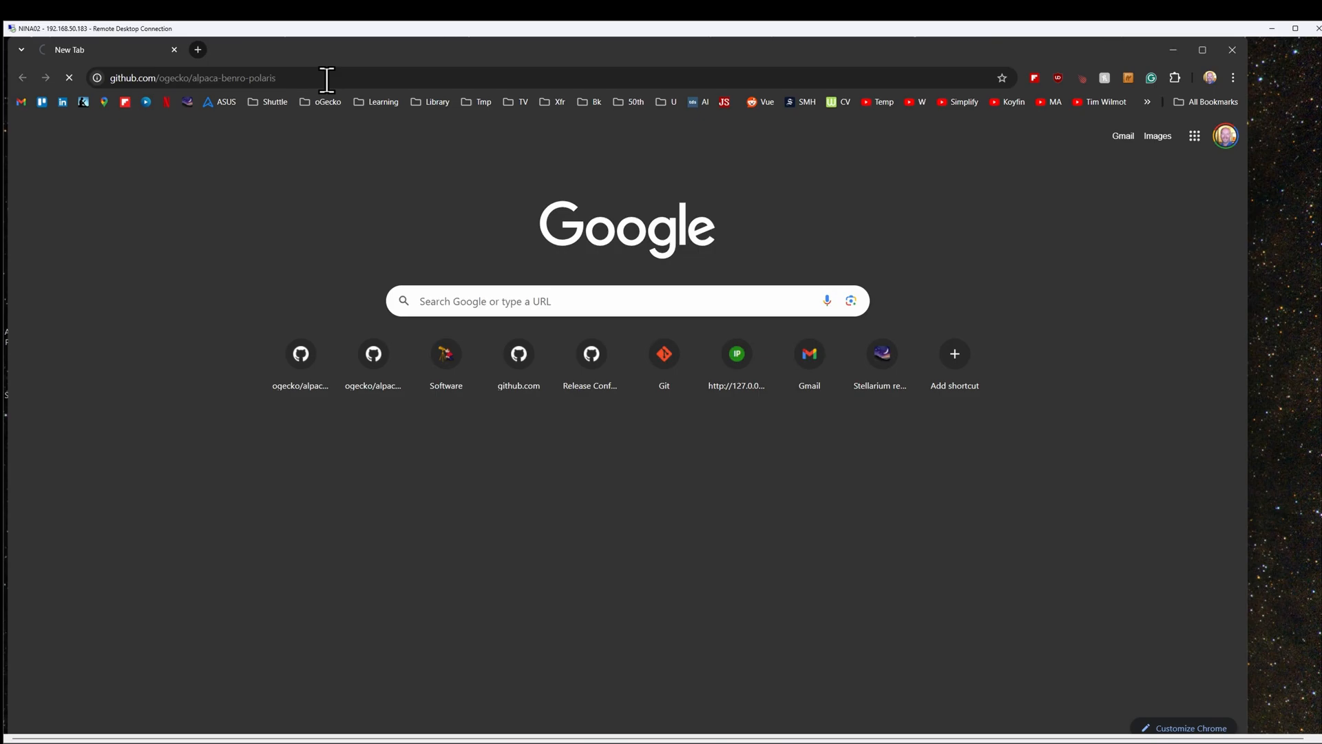
key(Return)
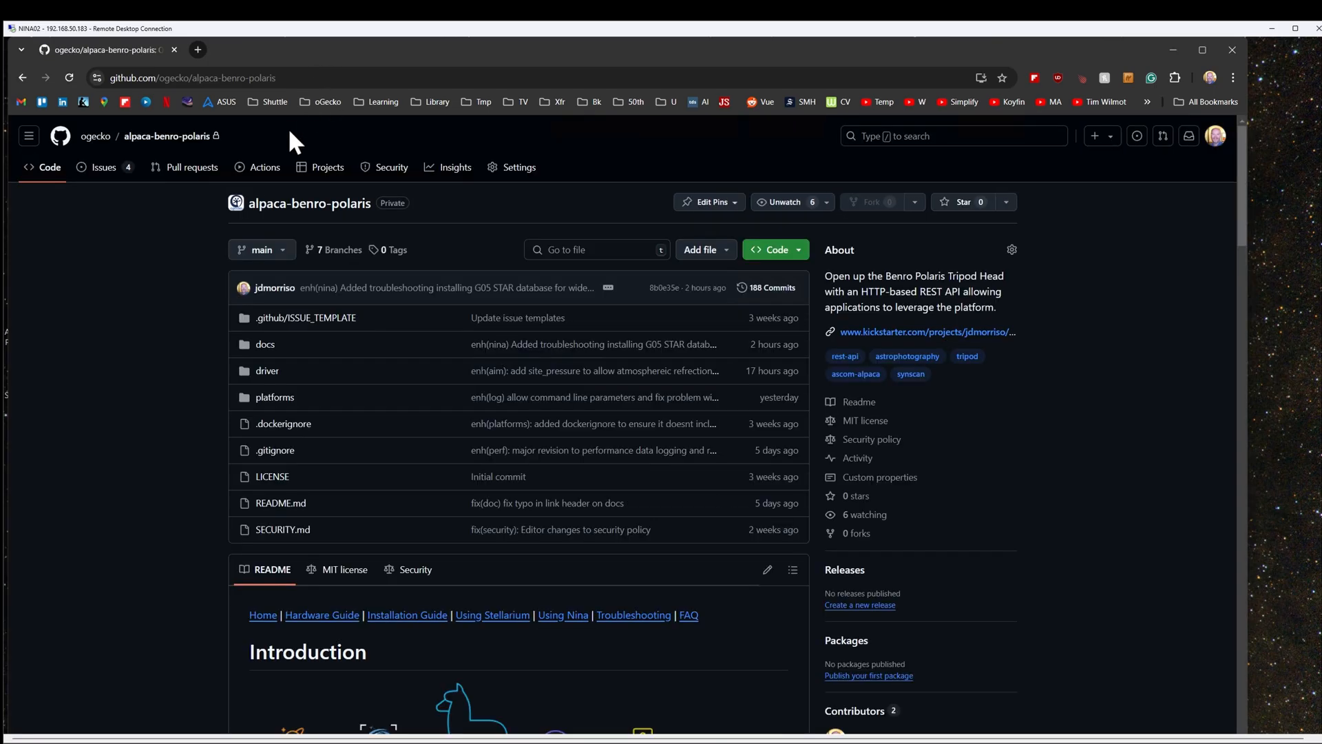
scroll(down, 3)
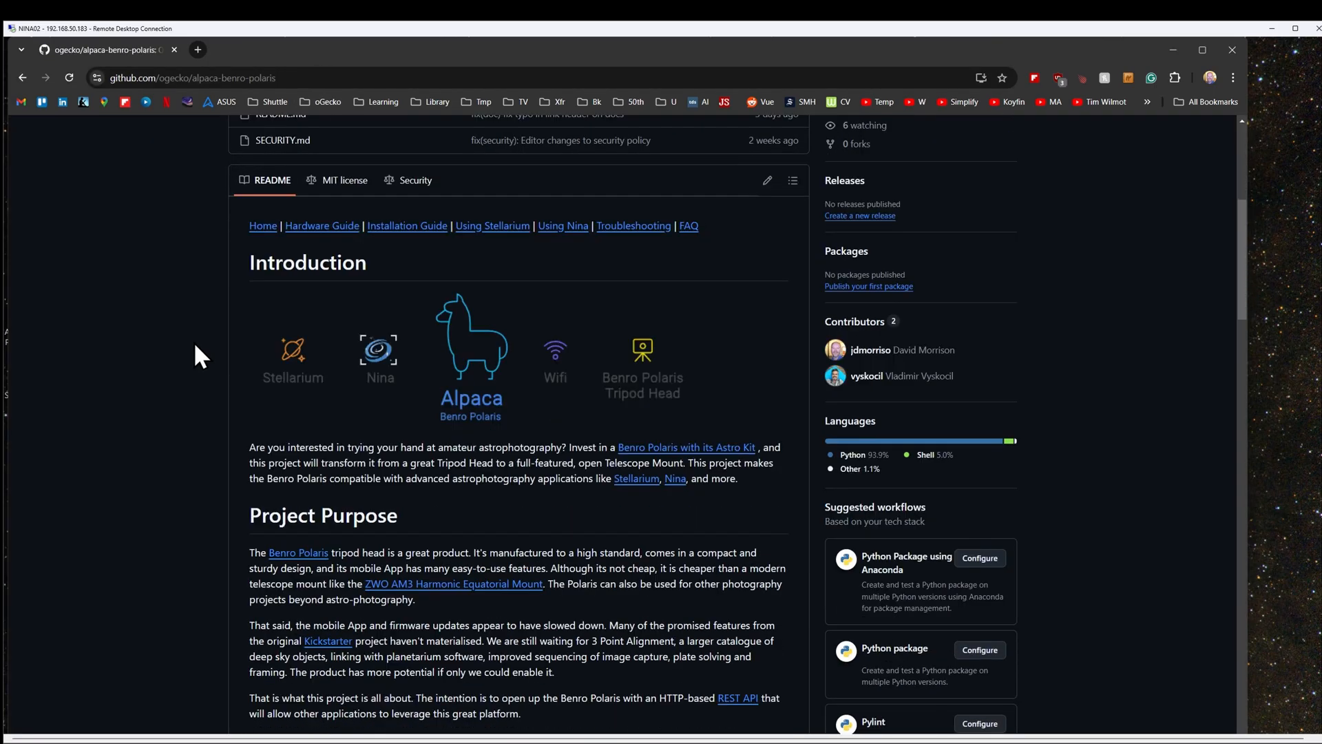
scroll(down, 3)
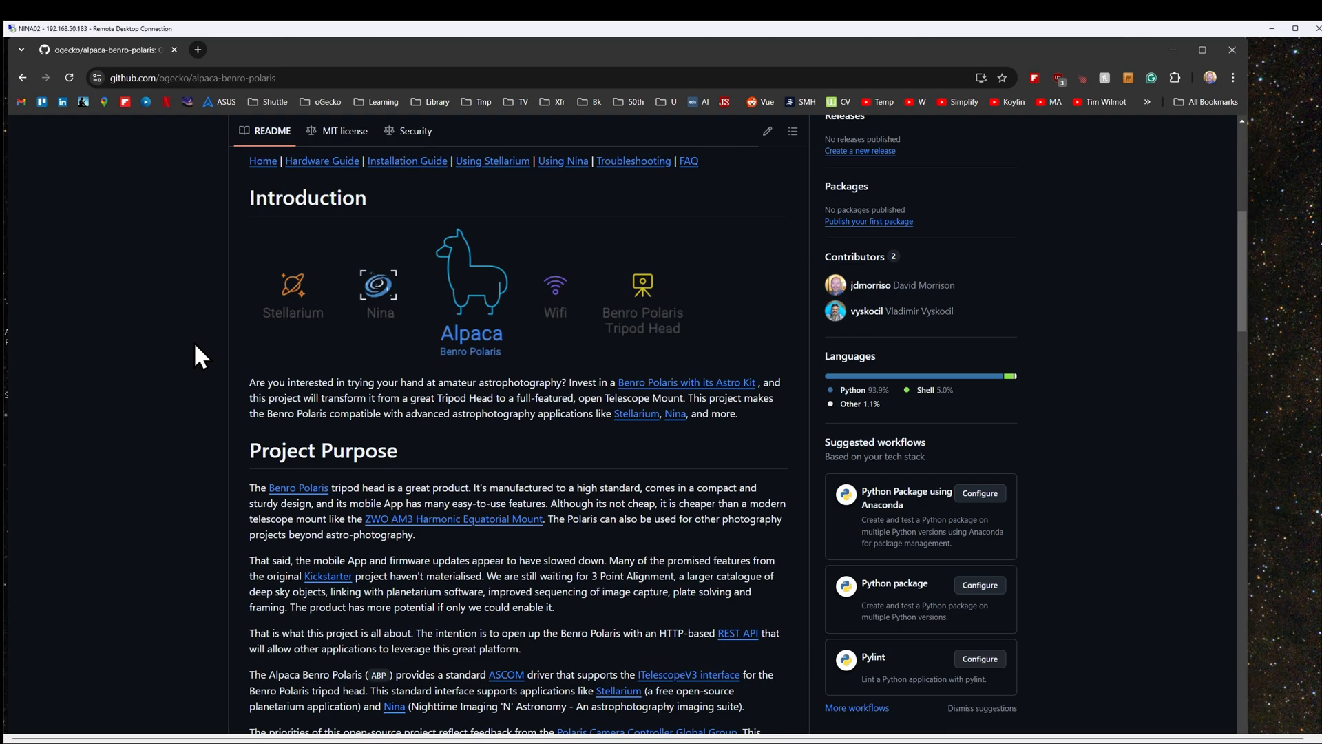
scroll(up, 3)
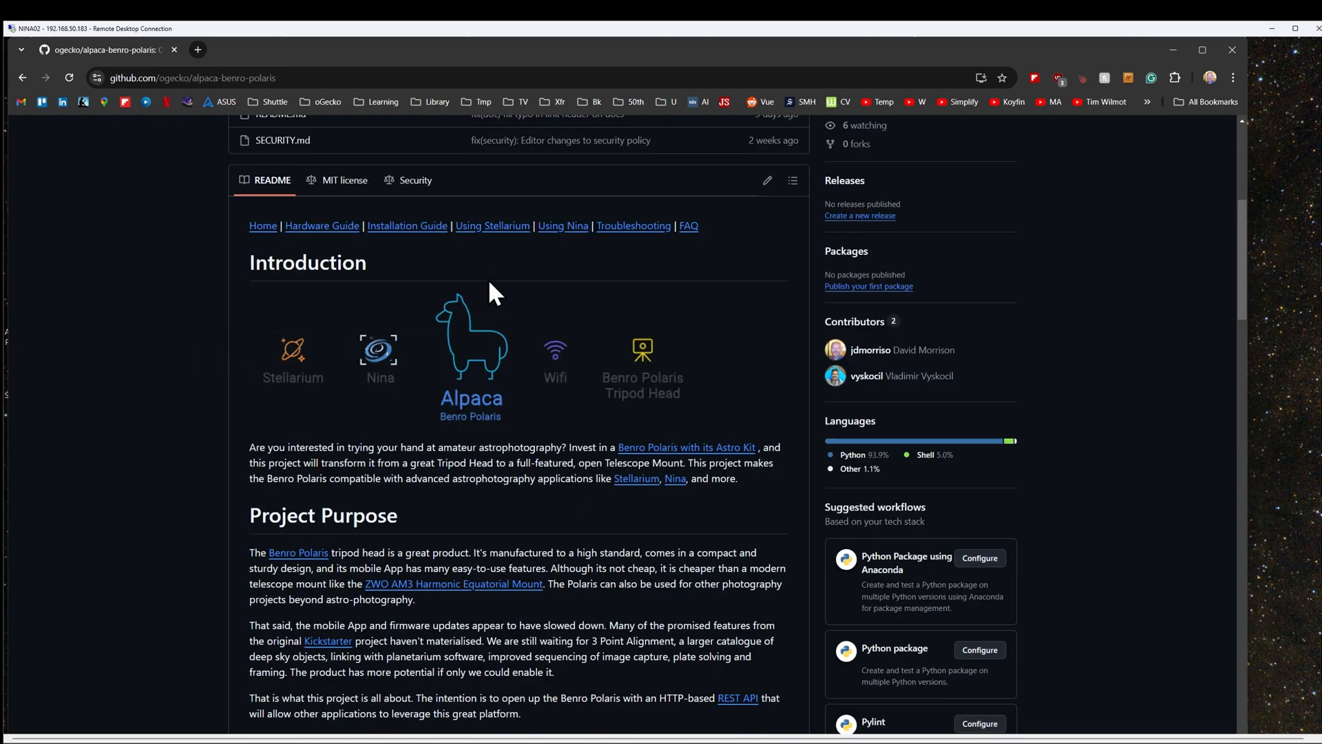
mouse_move(409, 237)
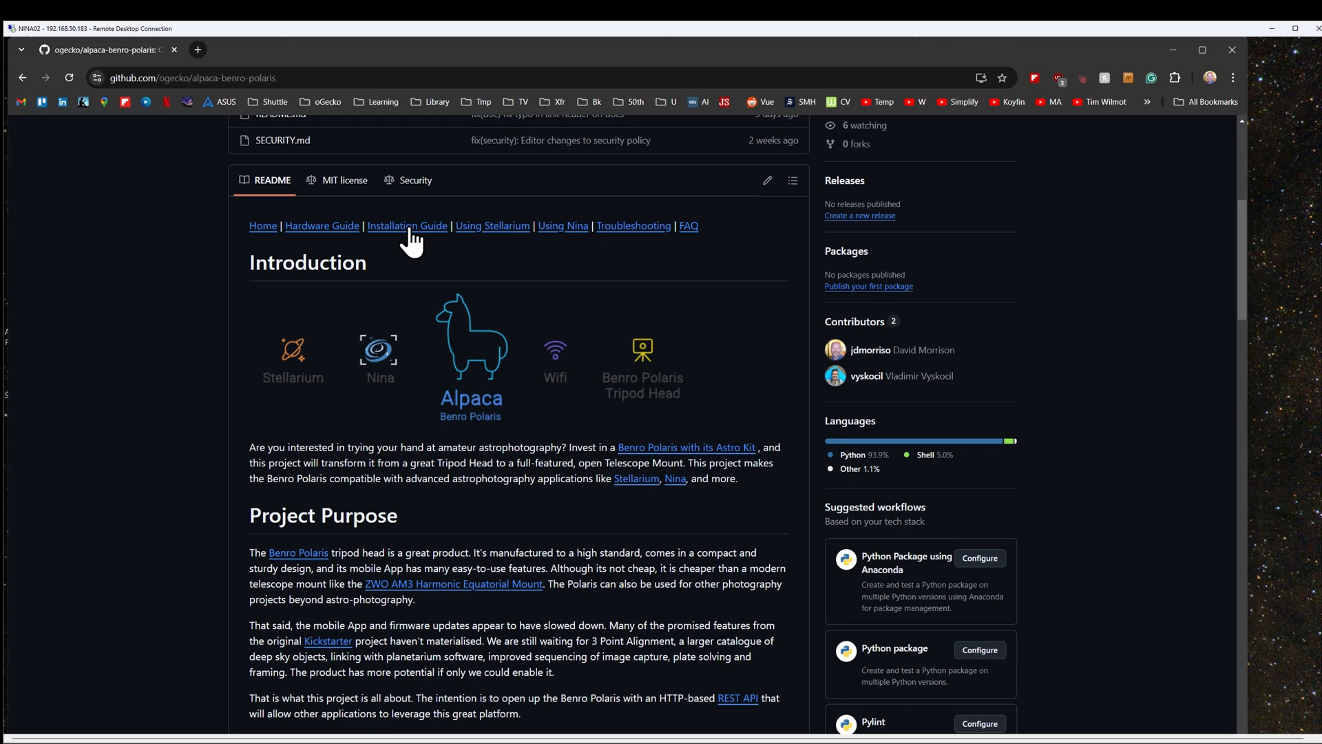
Open the Installation Guide and scroll to the Software Installation section
click(407, 225)
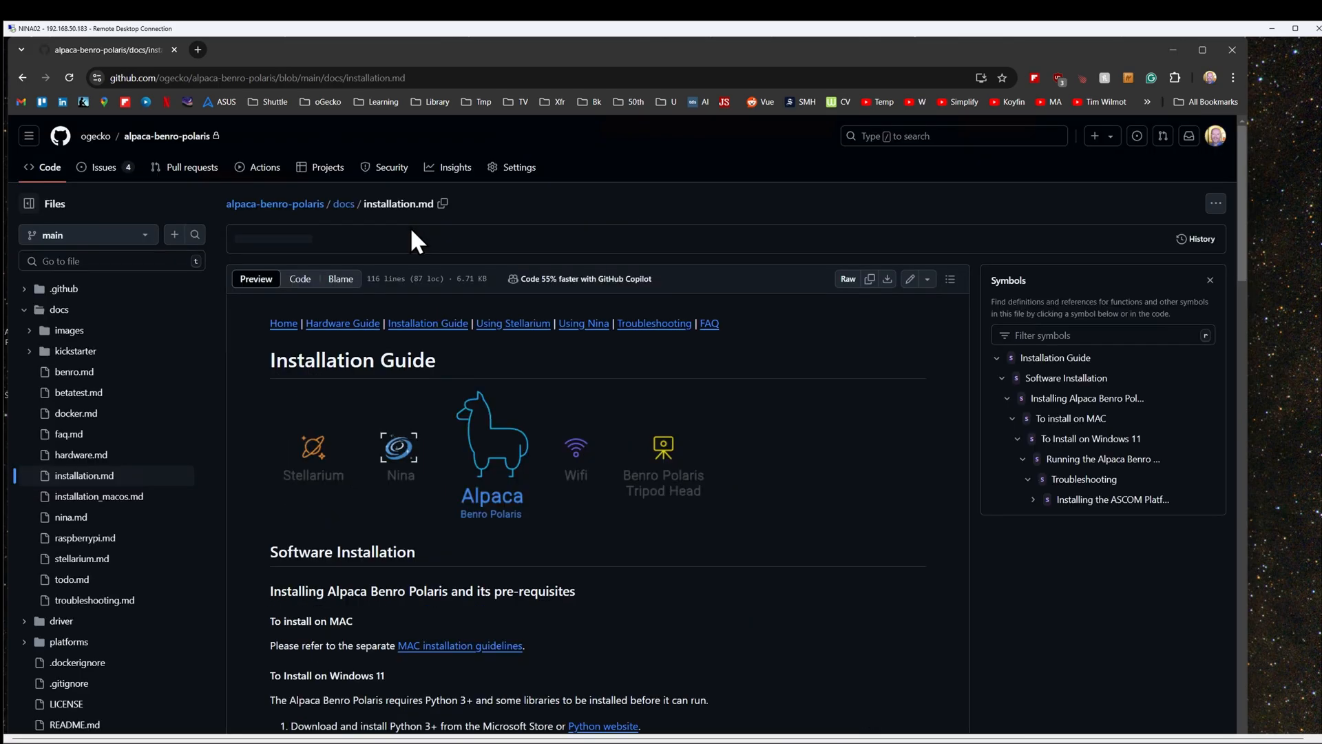
scroll(down, 3)
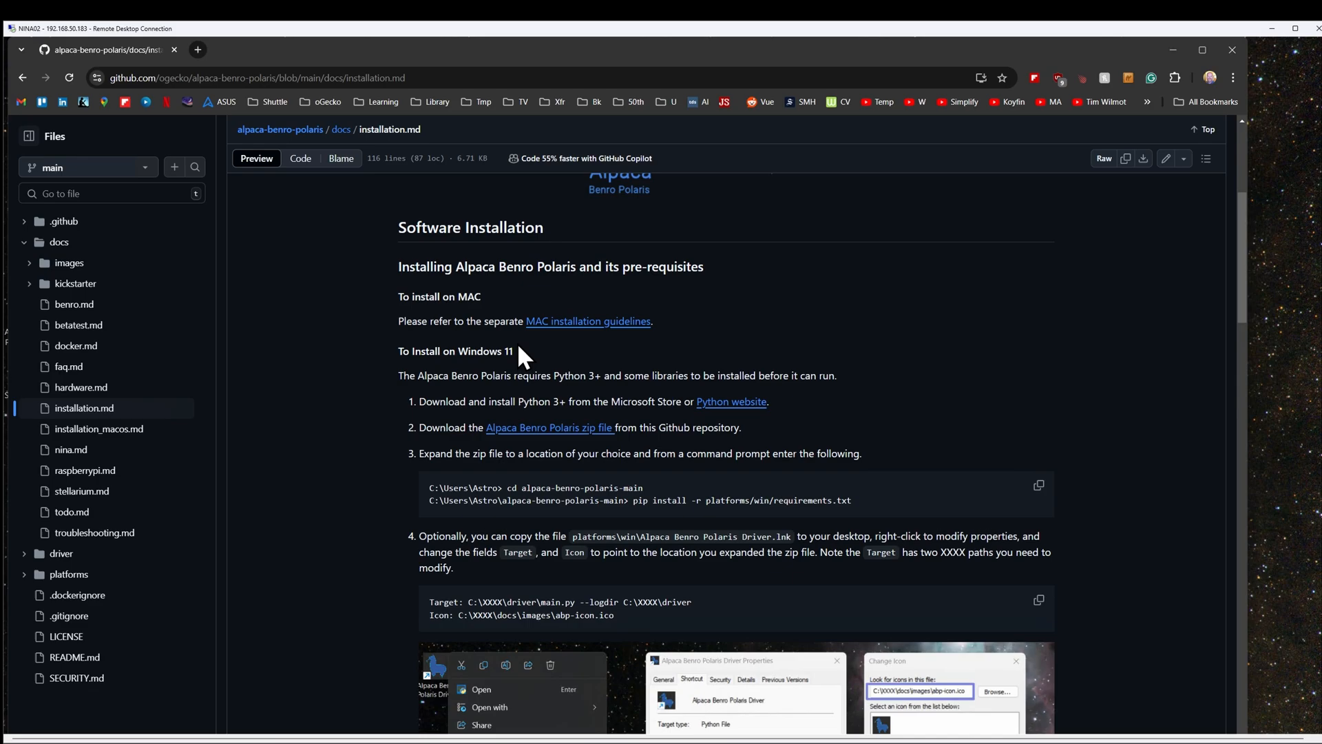
mouse_move(481, 320)
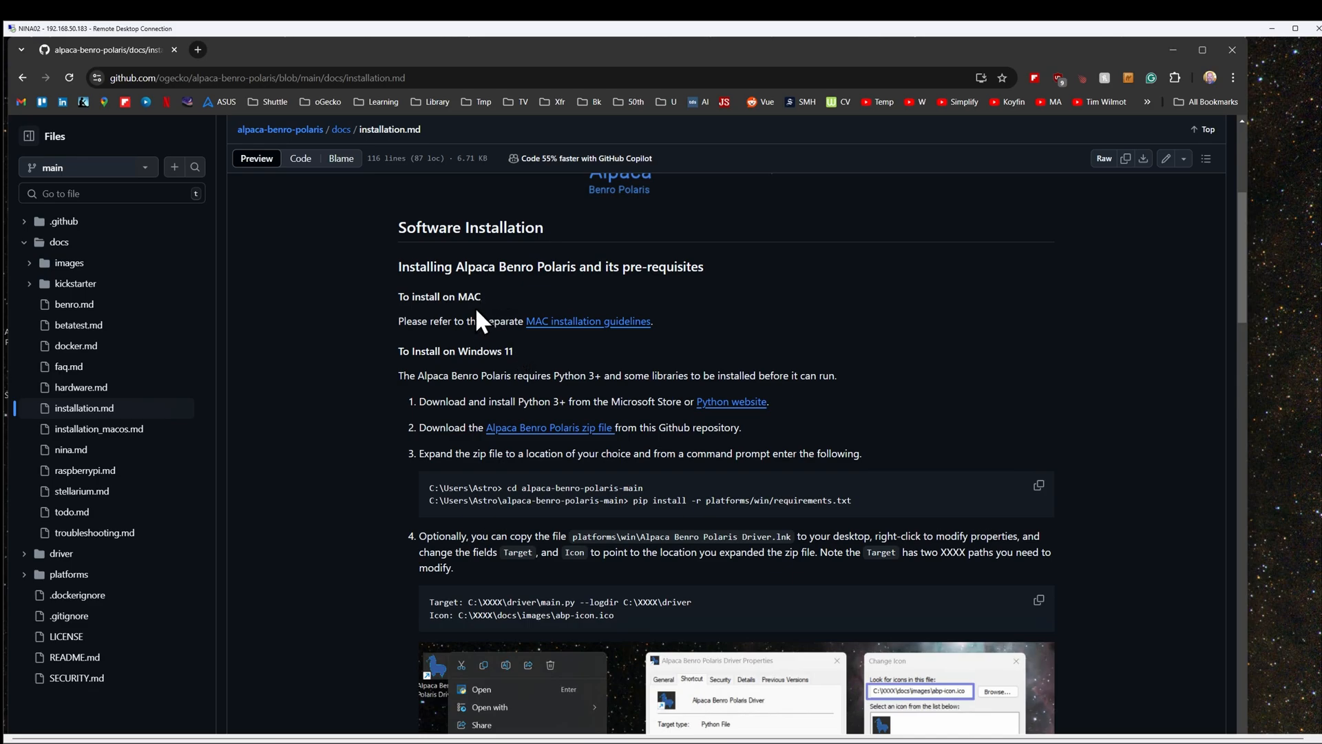
mouse_move(481, 327)
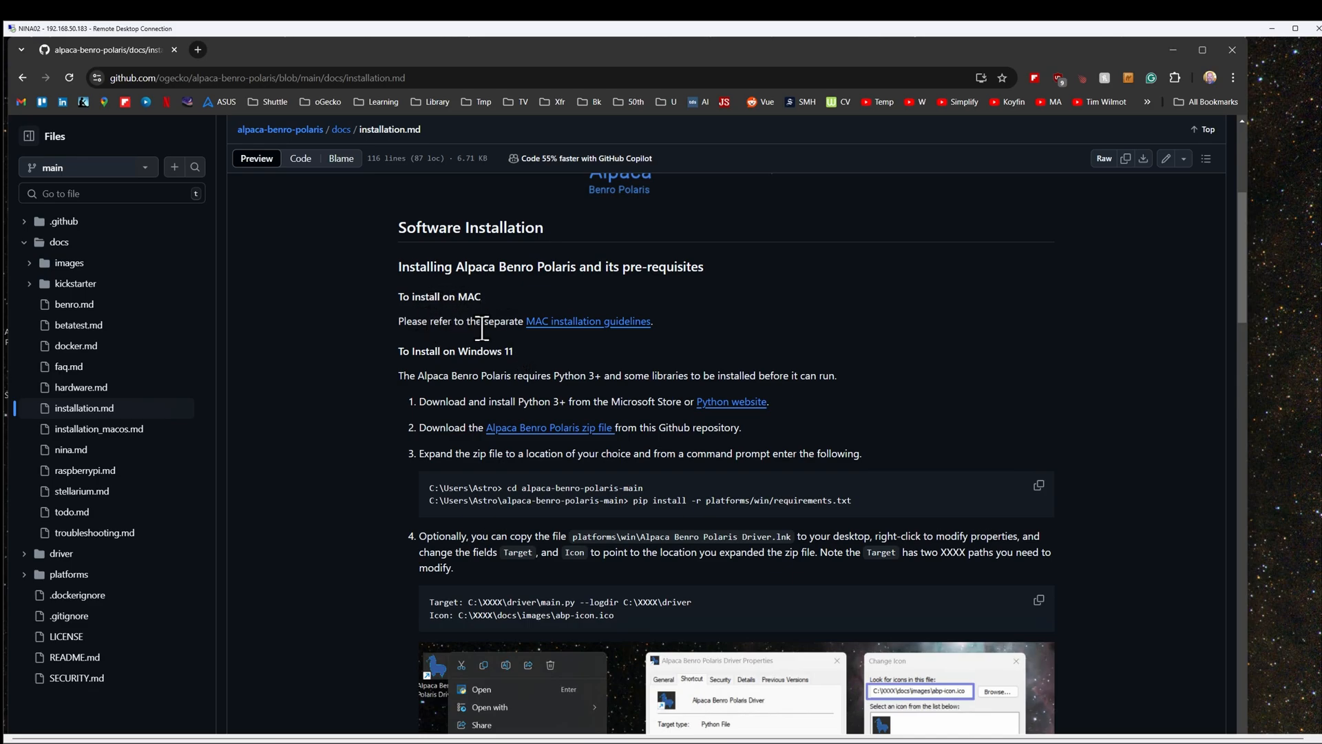
mouse_move(569, 342)
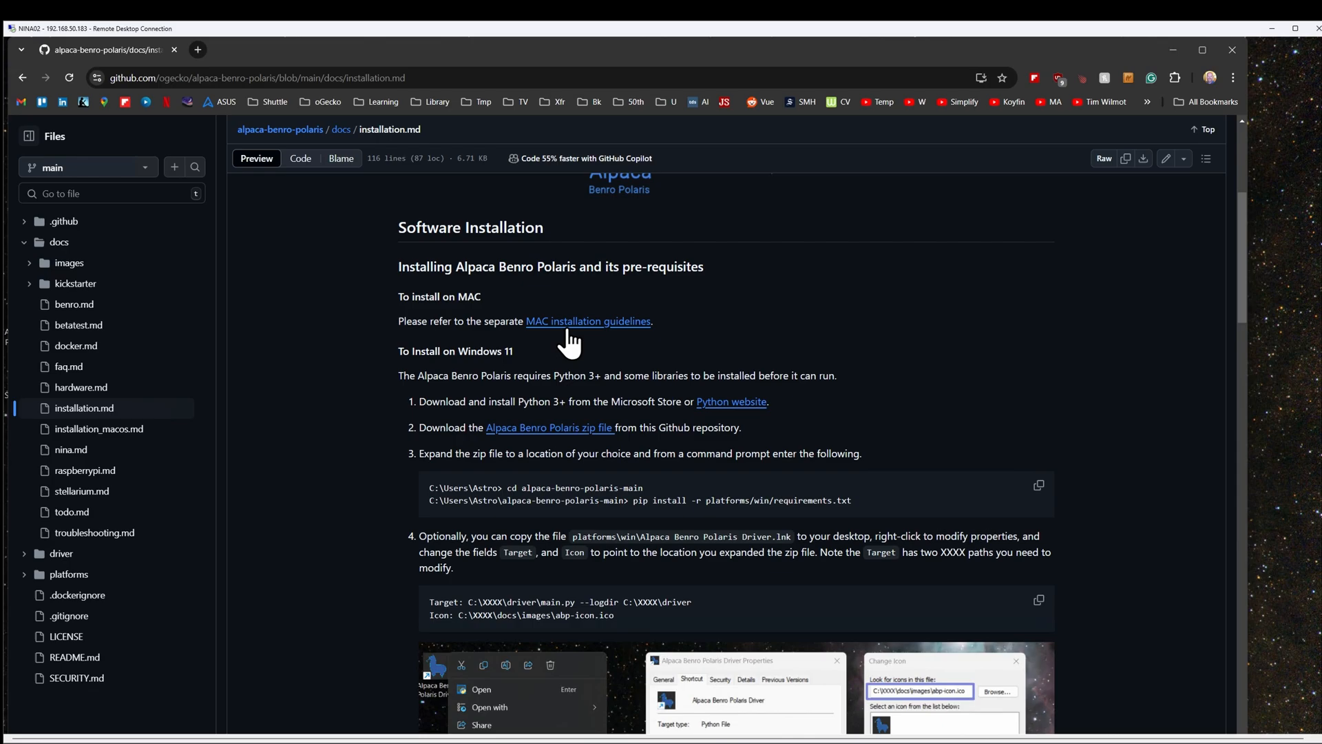
mouse_move(579, 338)
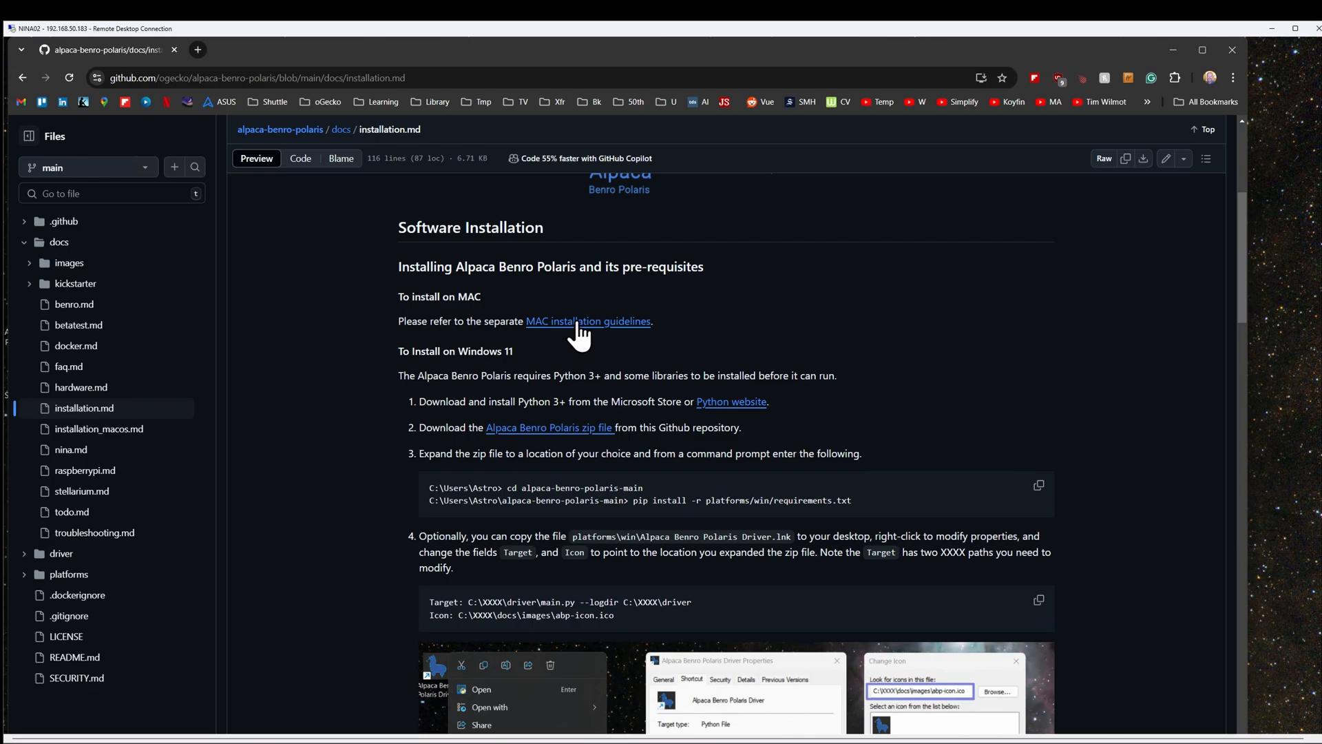
mouse_move(590, 455)
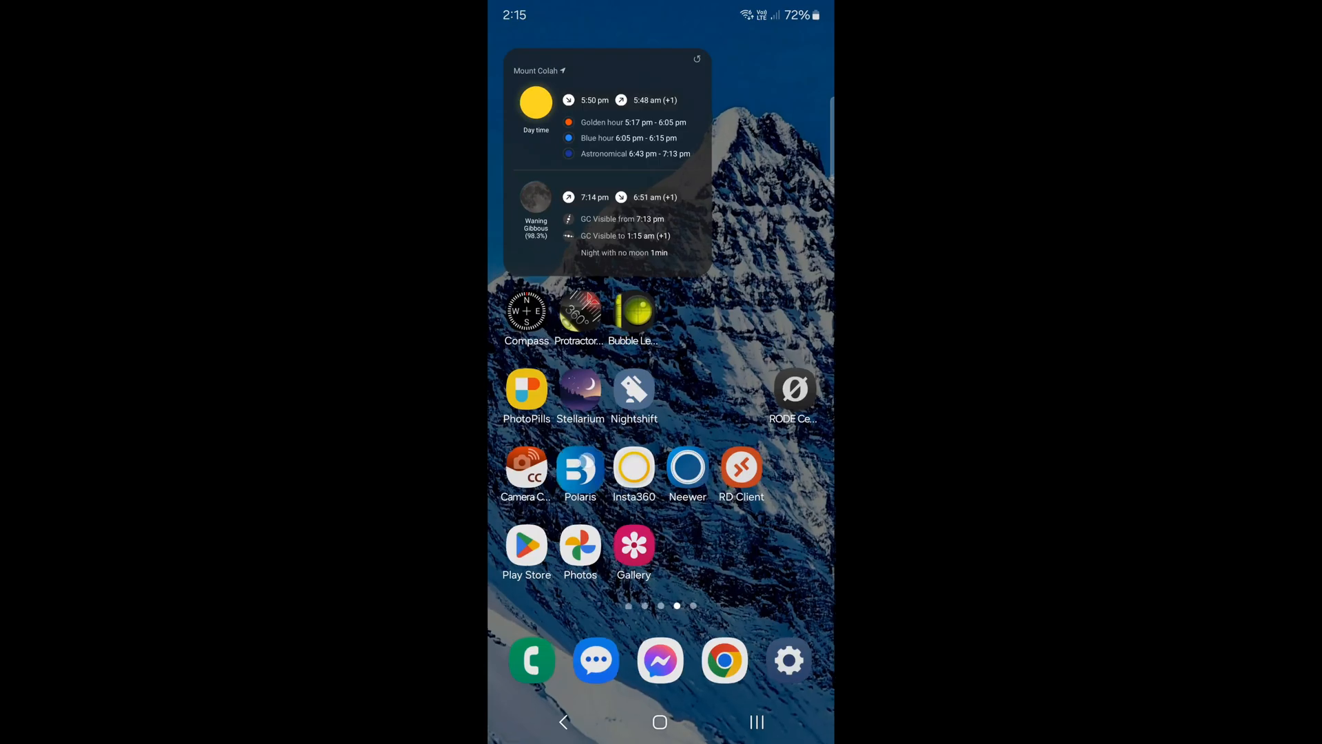
In the Polaris app, choose Rigel Kentaurus A from the visible objects and GOTO it
click(579, 468)
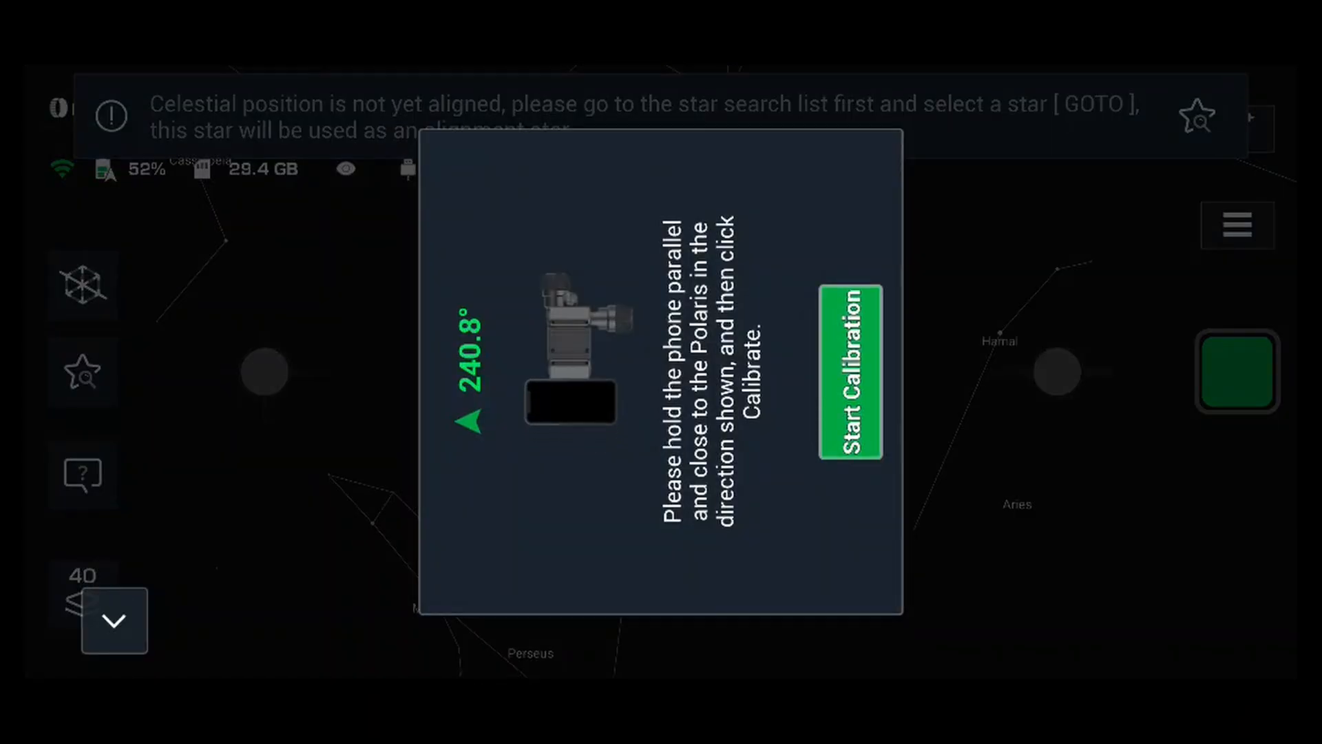
click(850, 371)
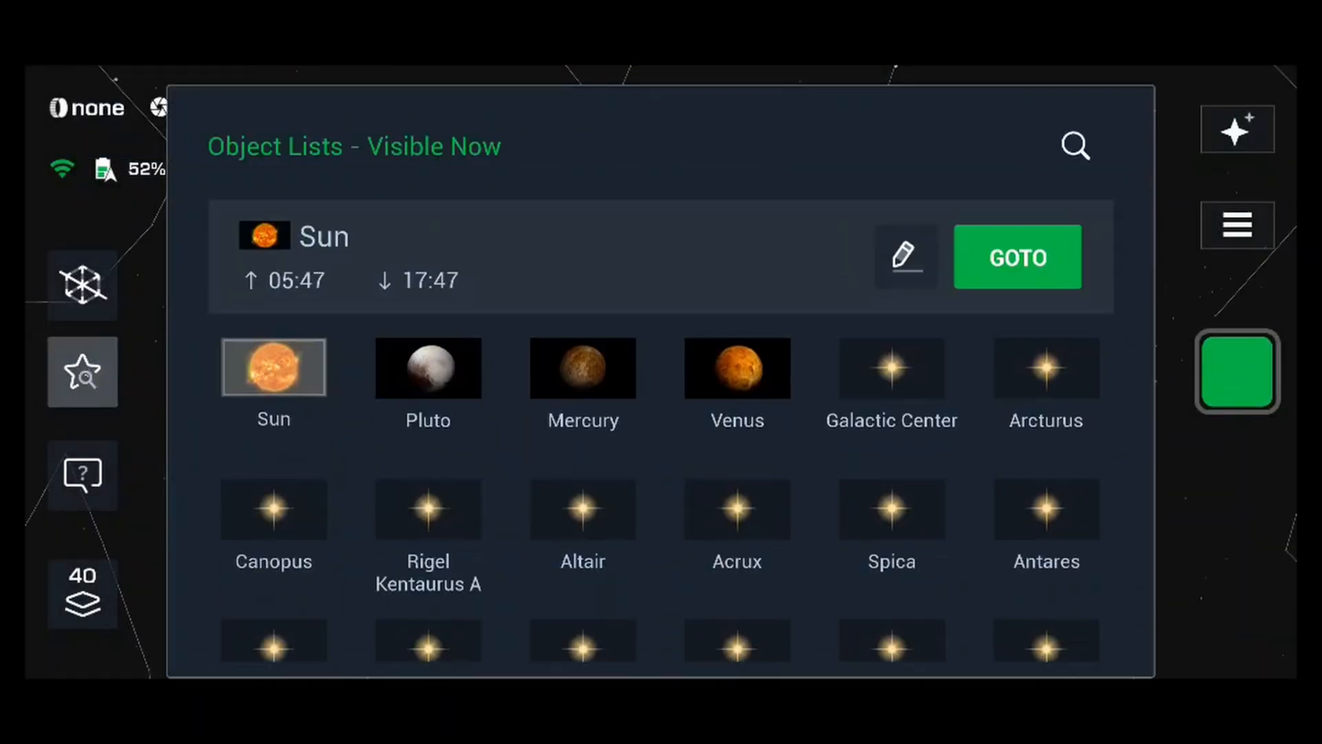
click(428, 509)
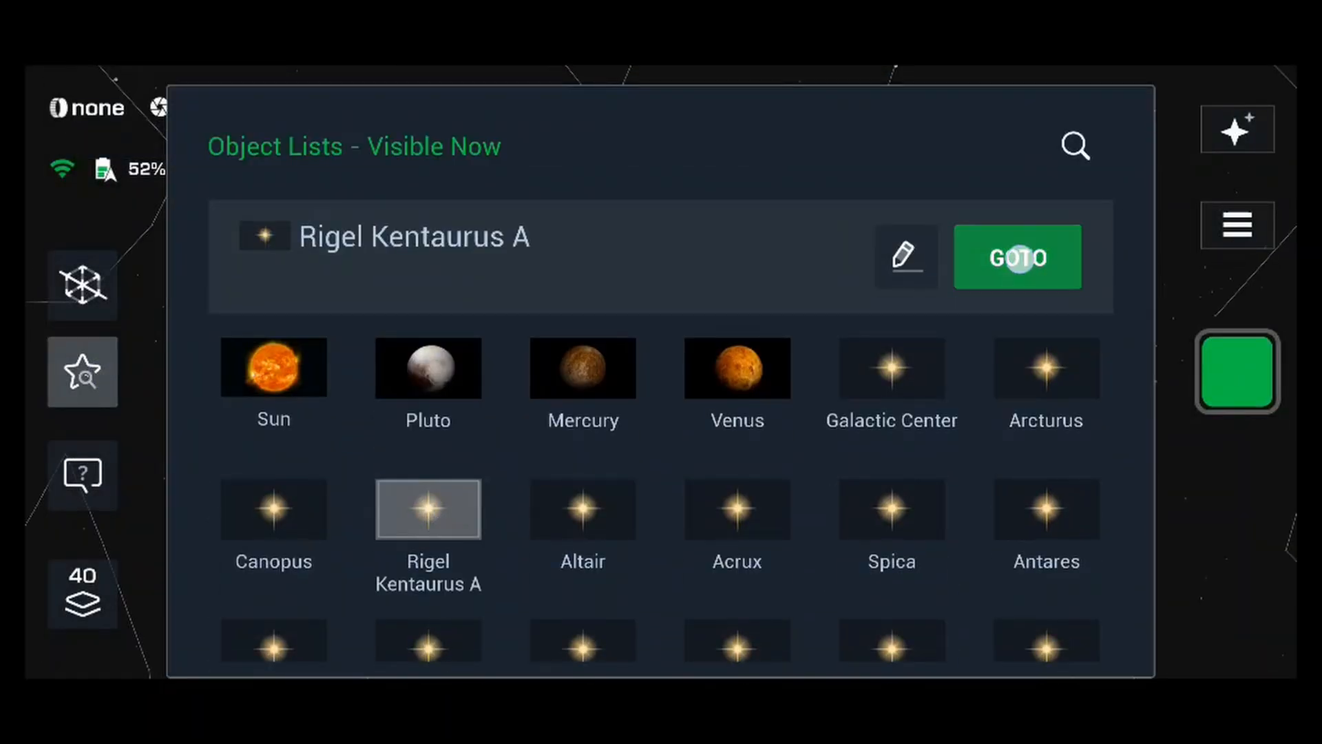
click(1016, 257)
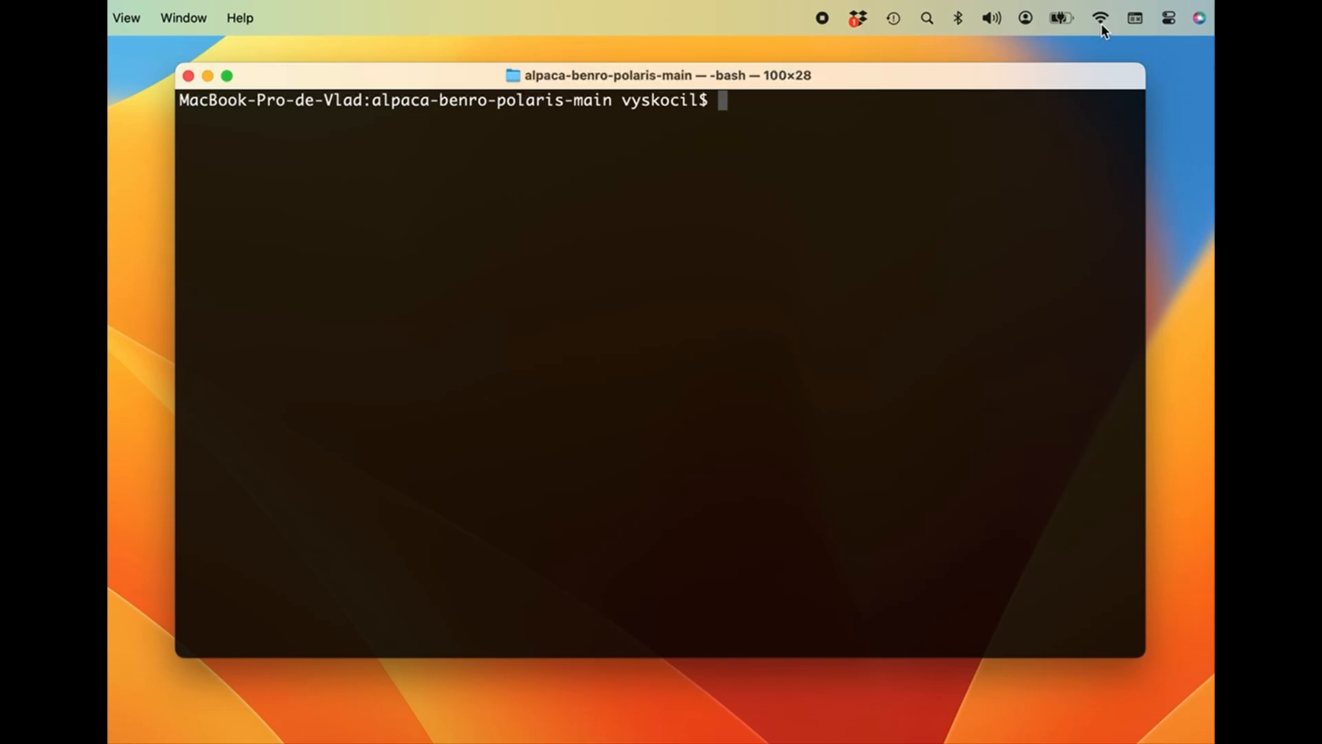
Show the available Wi-Fi networks from the menu bar
click(1099, 18)
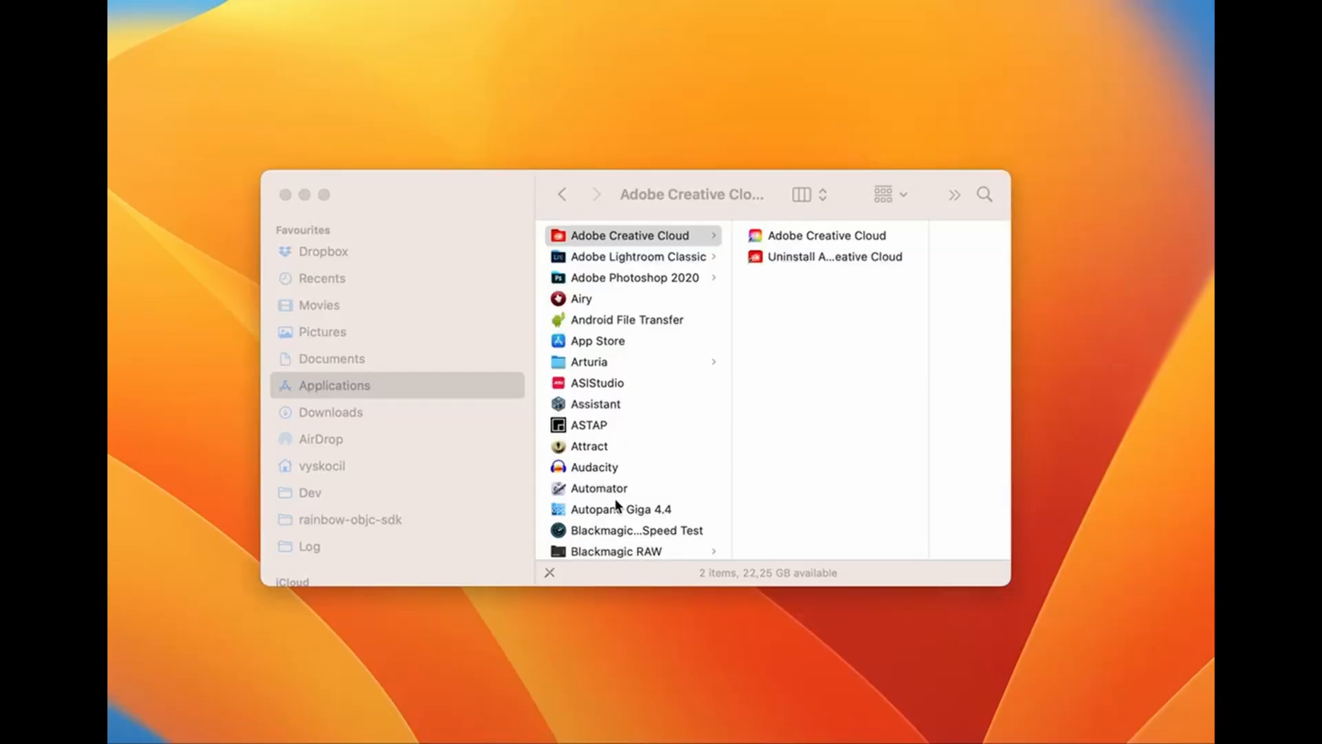
Scroll down the Finder Applications list to reach Terminal
scroll(down, 3)
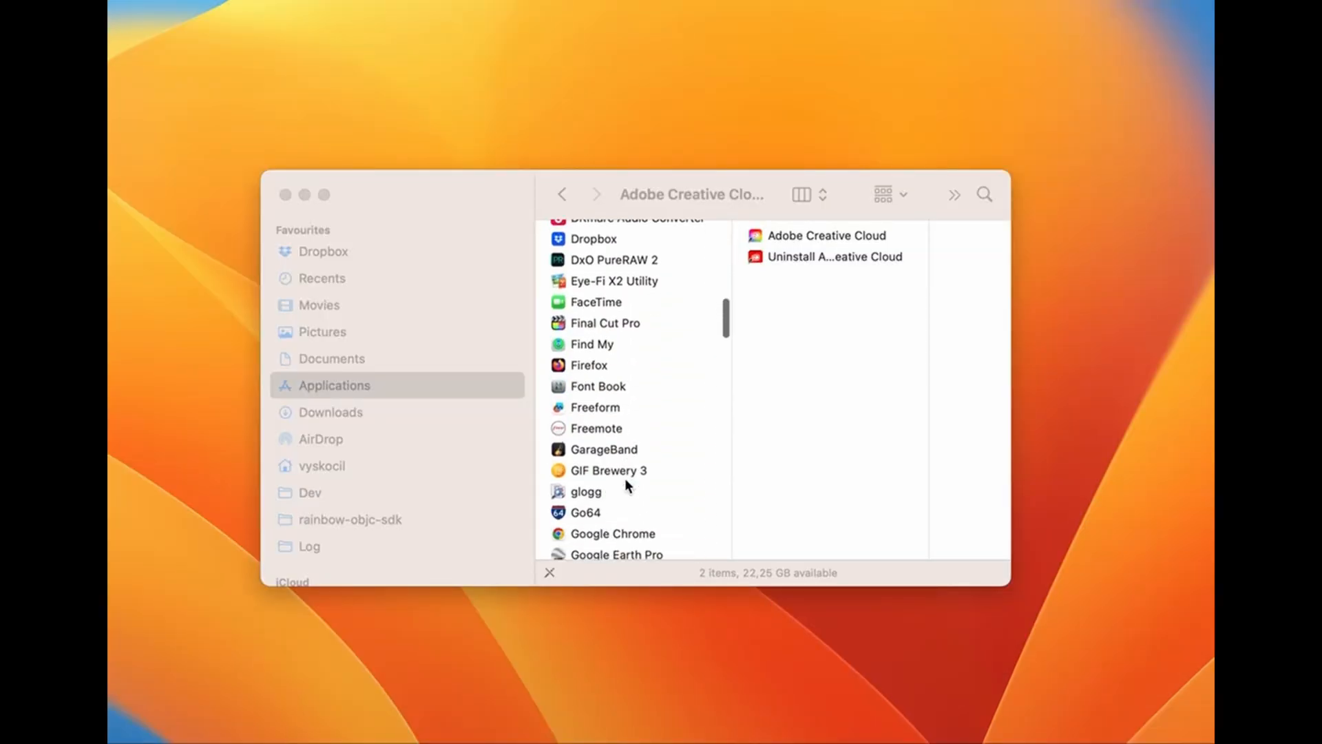
scroll(down, 3)
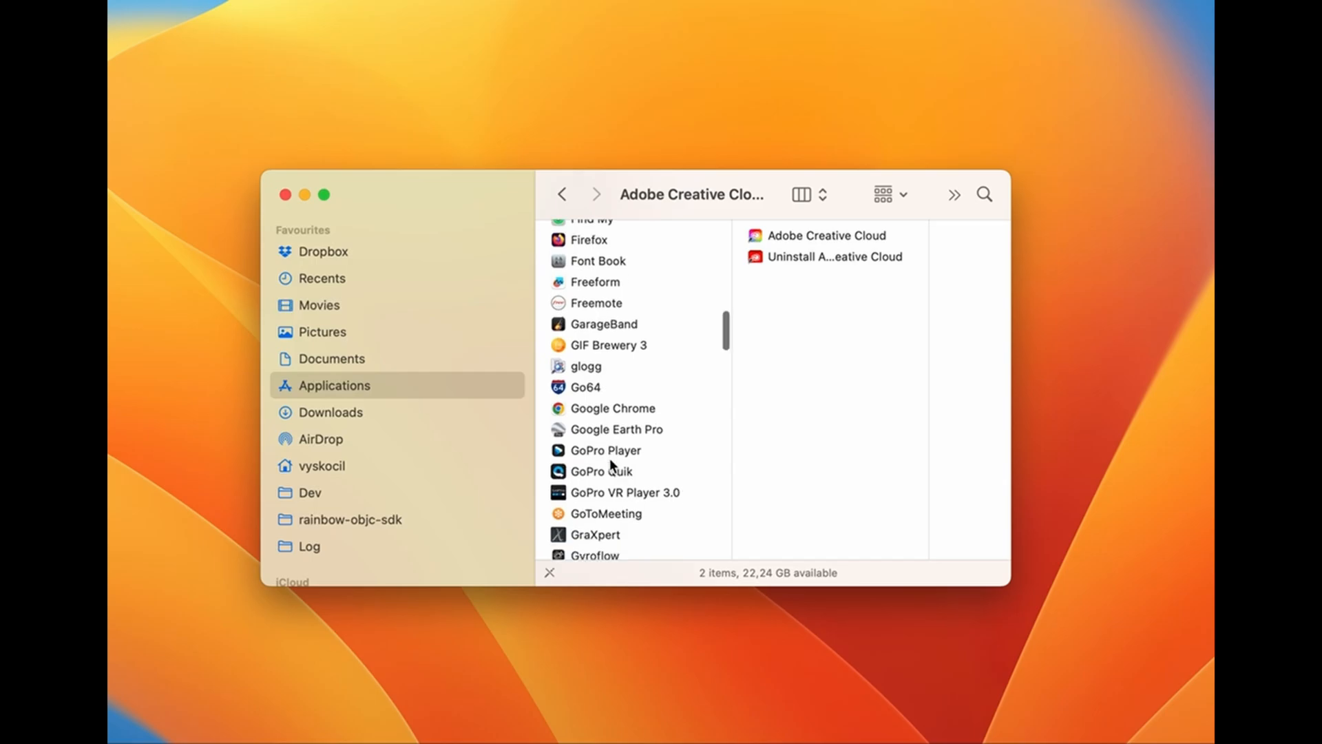
scroll(down, 3)
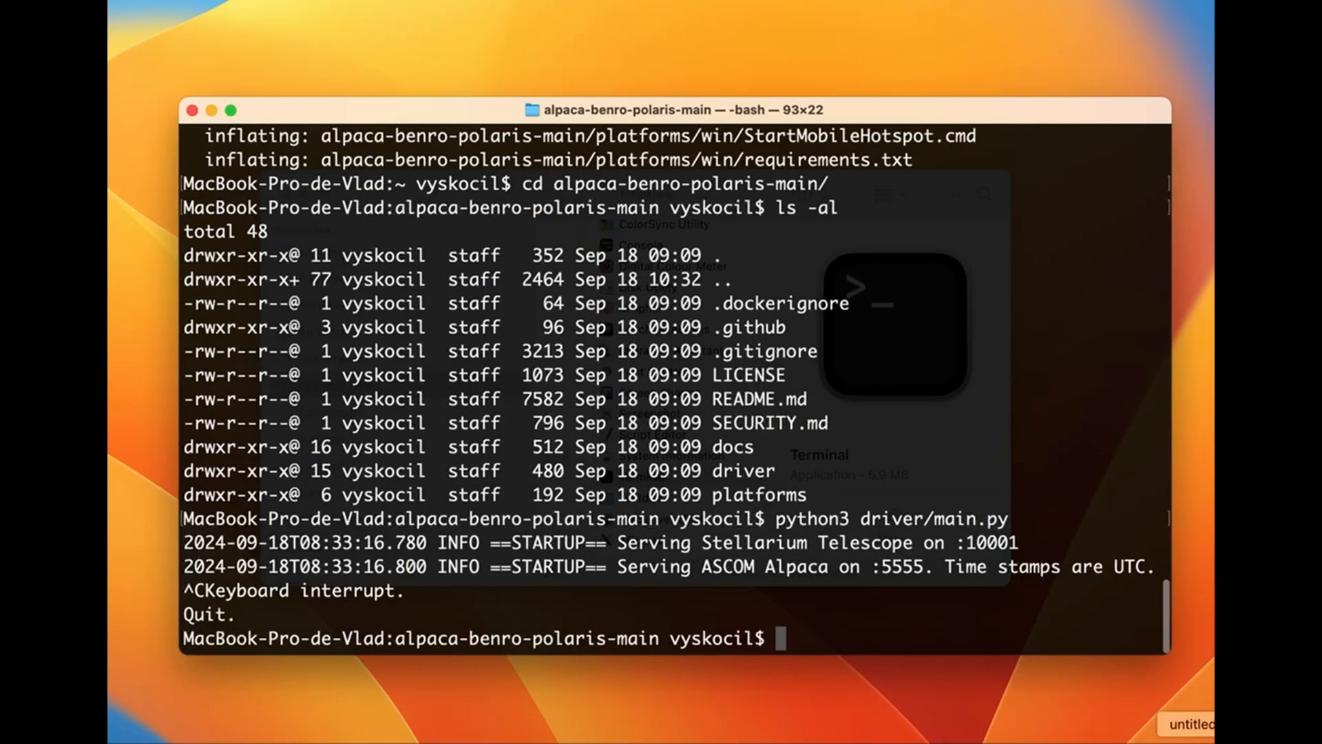
mouse_move(891, 518)
text(pyth)
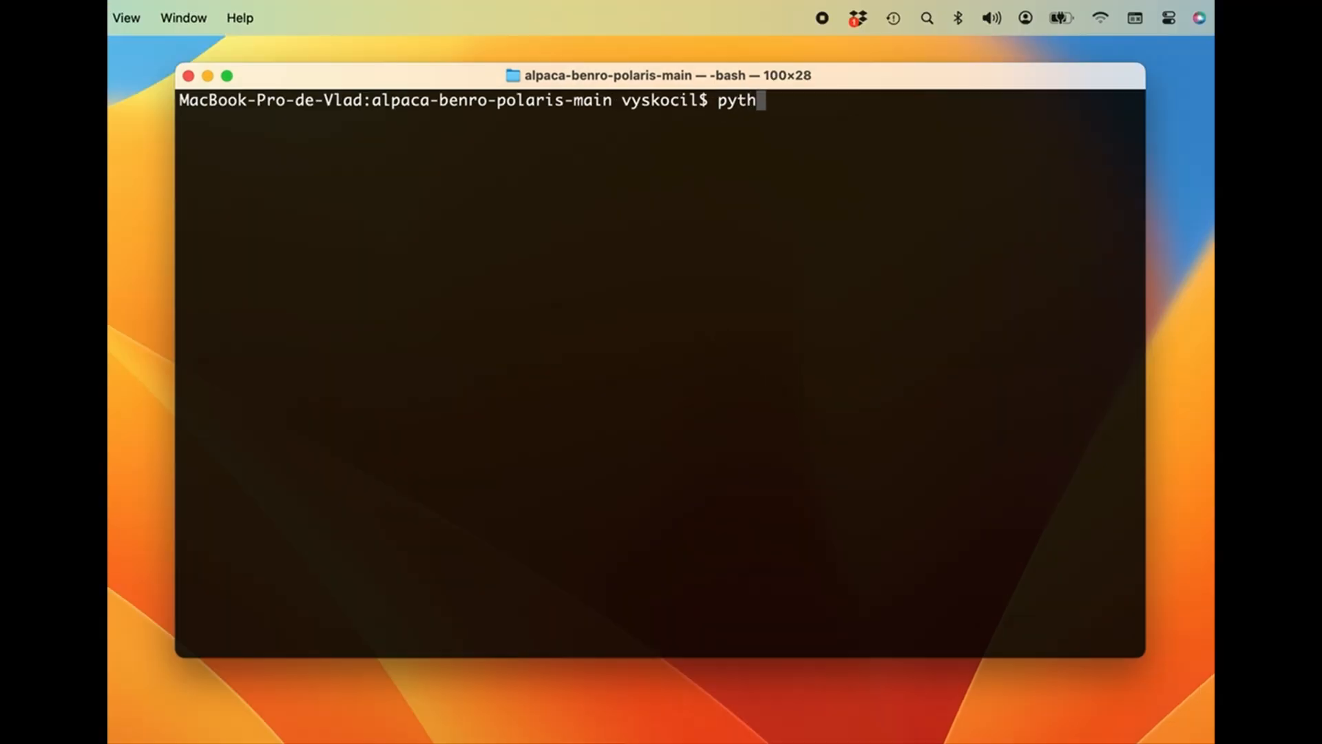
Run python3 driver/main.py to start the Alpaca Benro Polaris driver
text(on3)
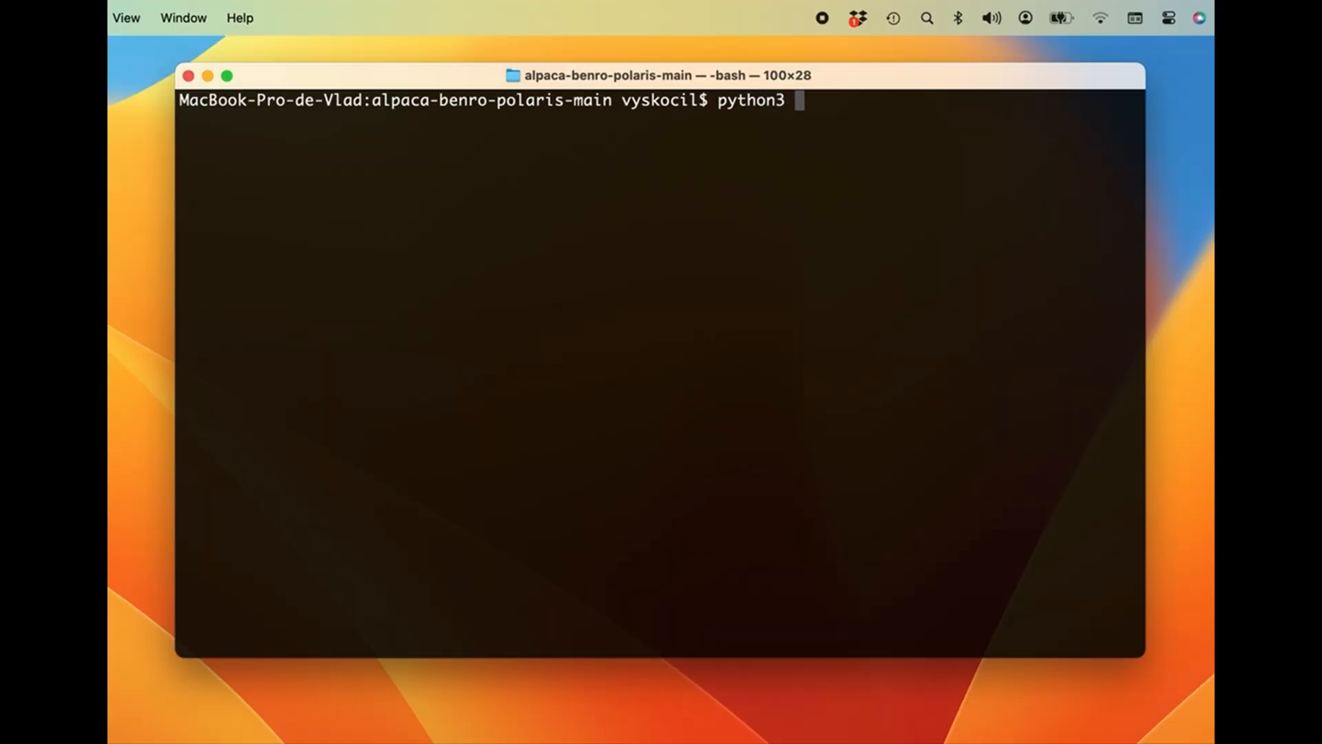
text(driver/)
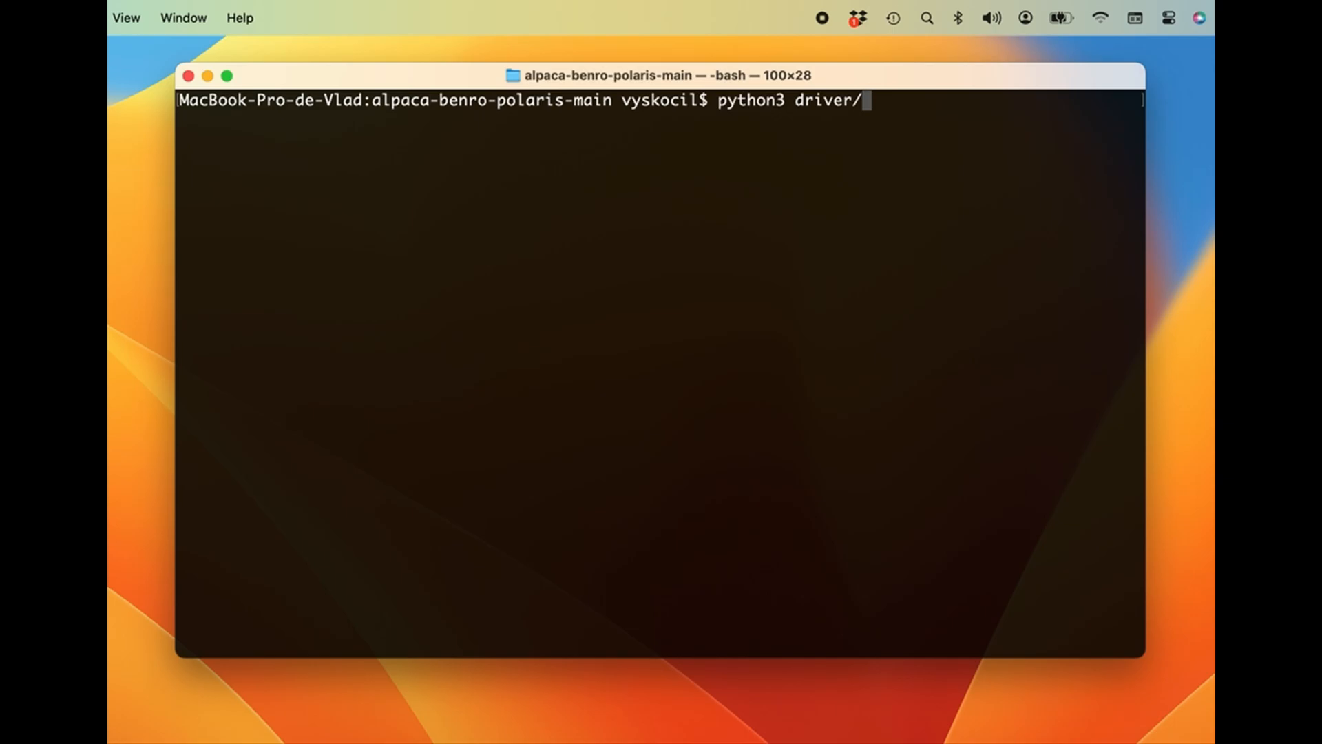
key(Return)
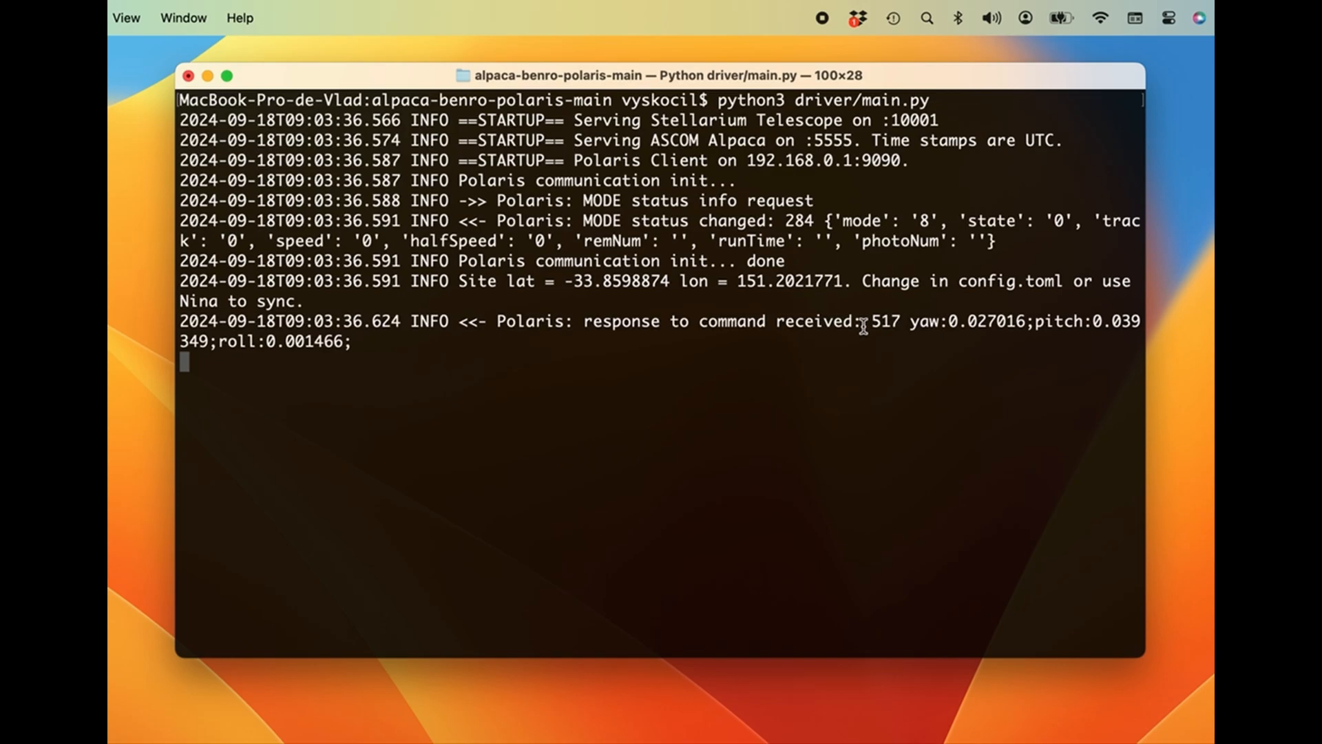
mouse_move(838, 219)
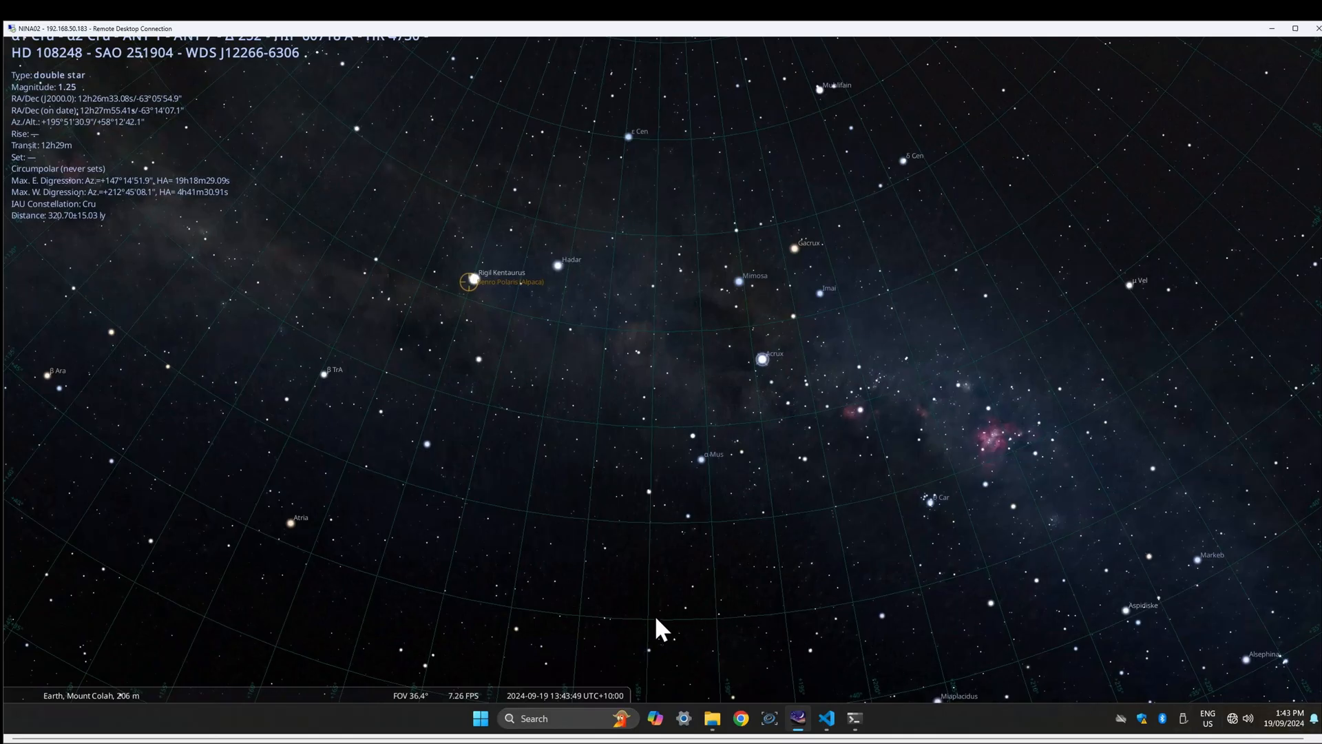
mouse_move(507, 690)
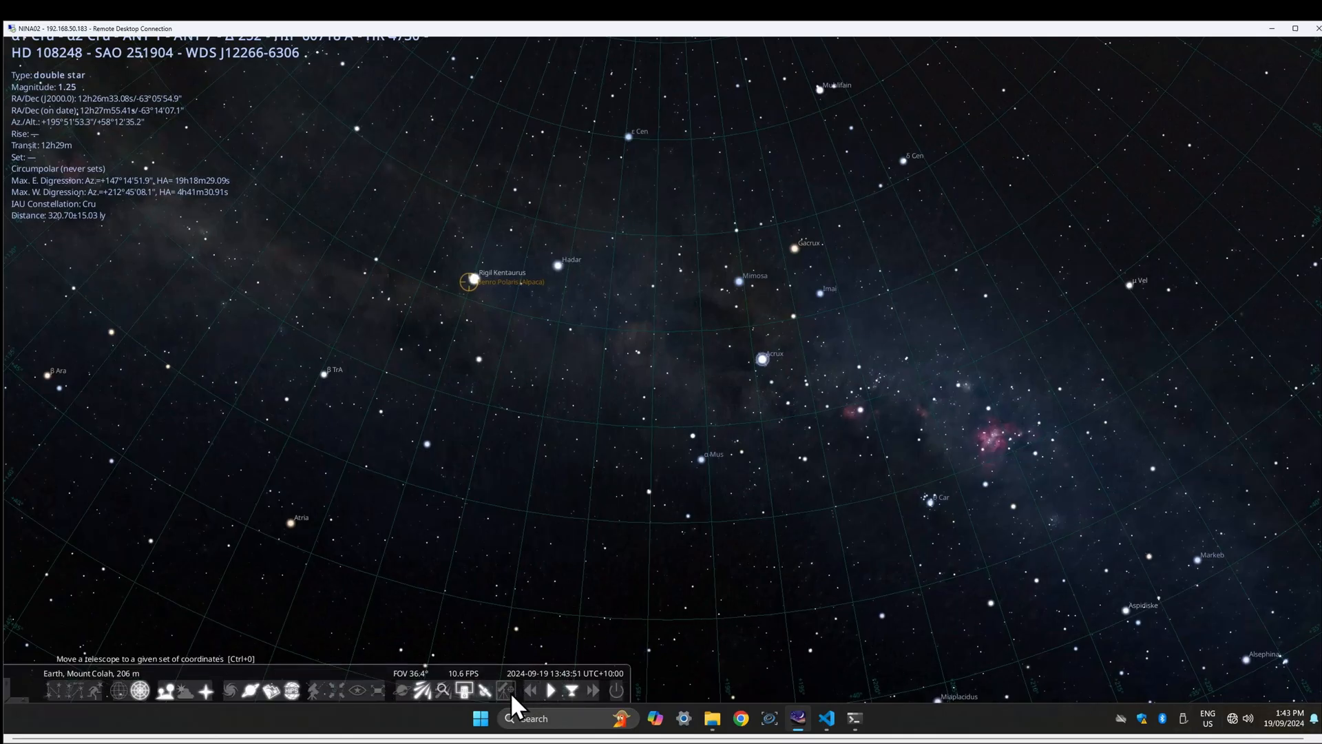
Open the slew-to-coordinates window and fill in the current object's RA and Dec
click(507, 690)
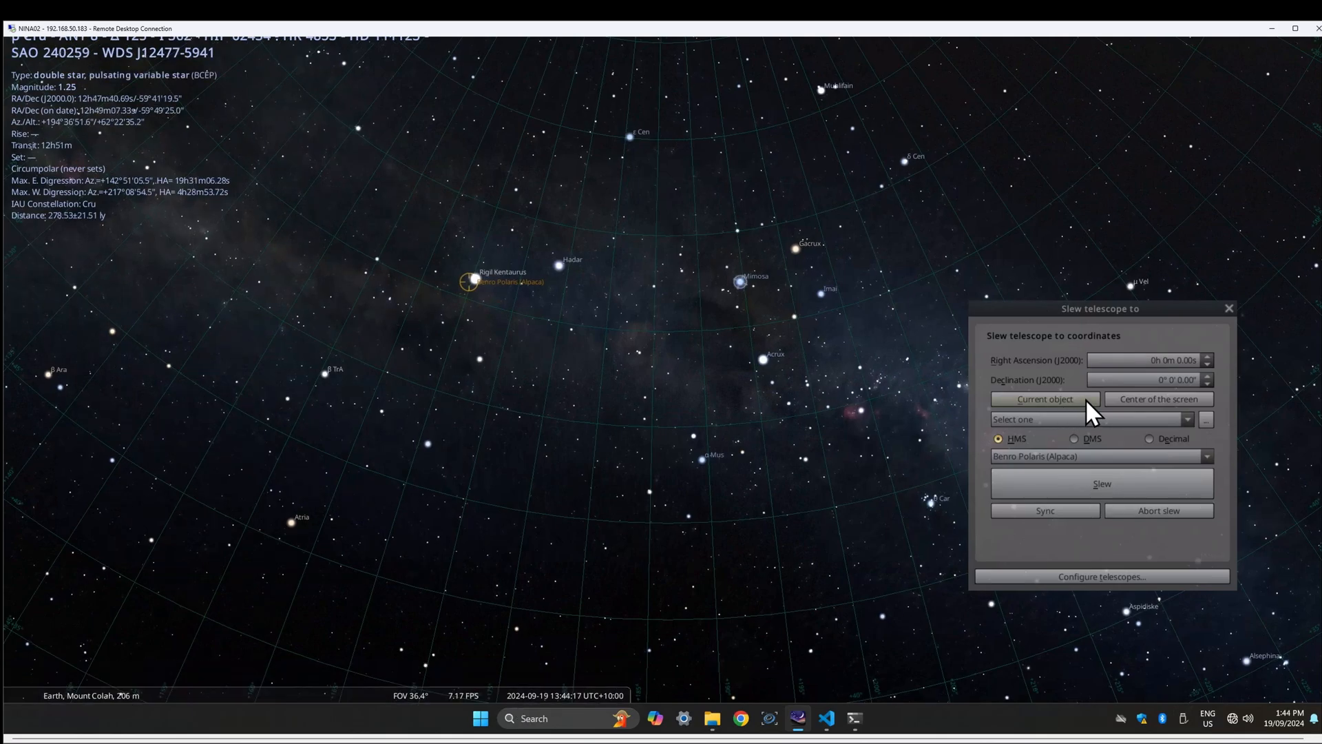
click(1044, 398)
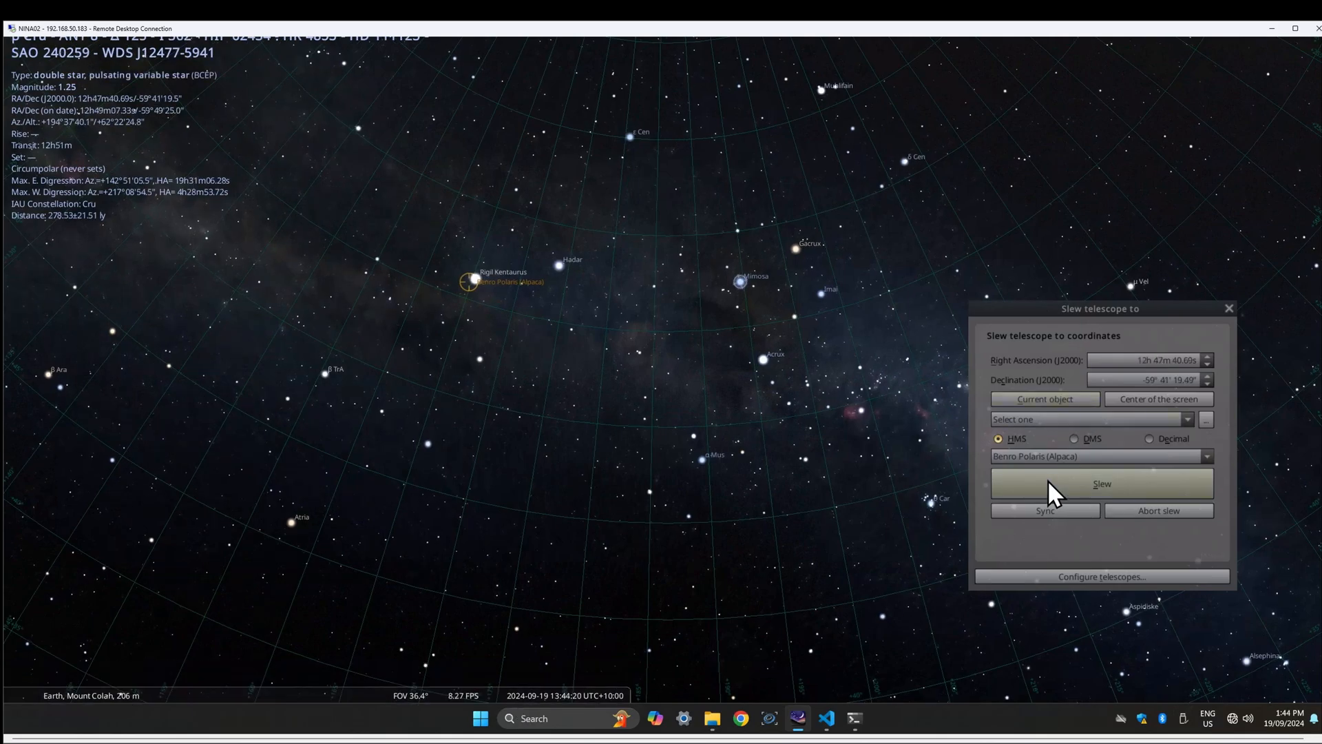
mouse_move(586, 329)
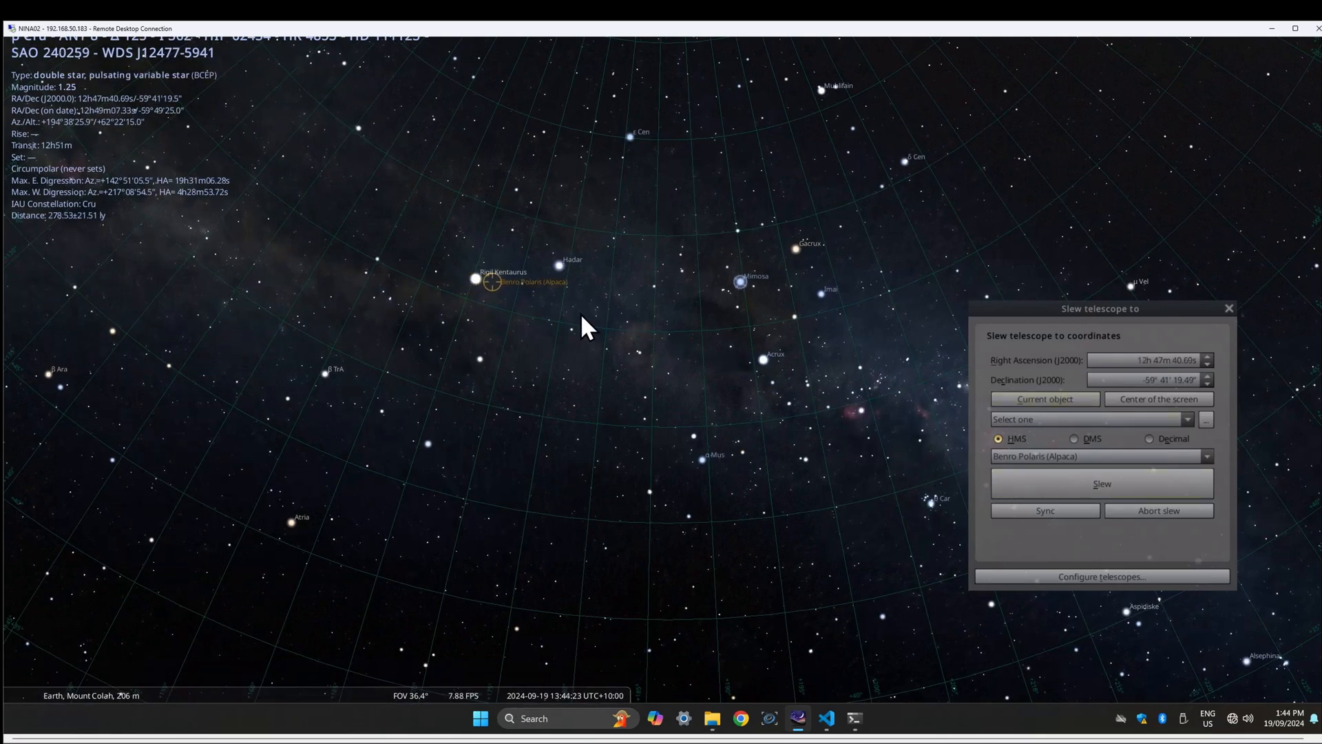